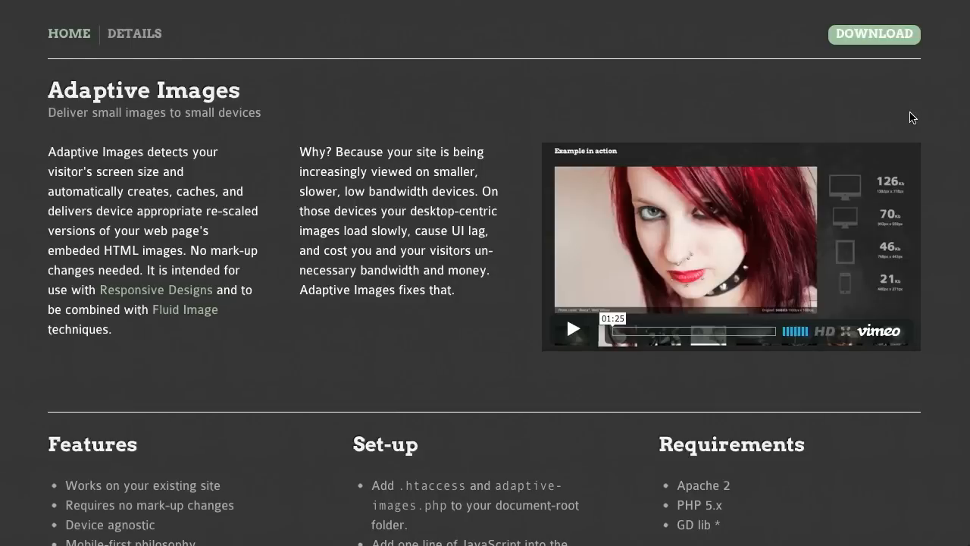
mouse_move(950, 118)
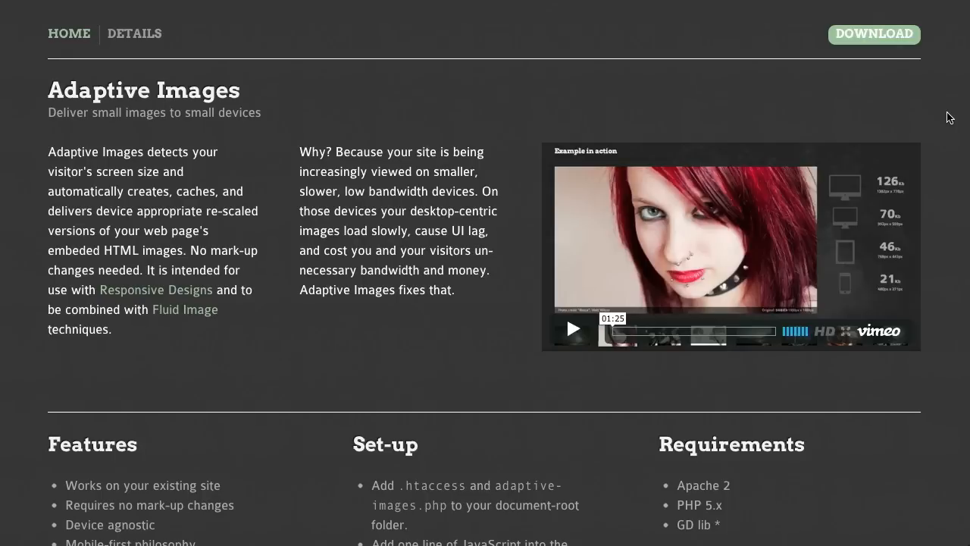
Step: Scroll down through the web-development news articles being toured
scroll(down, 3)
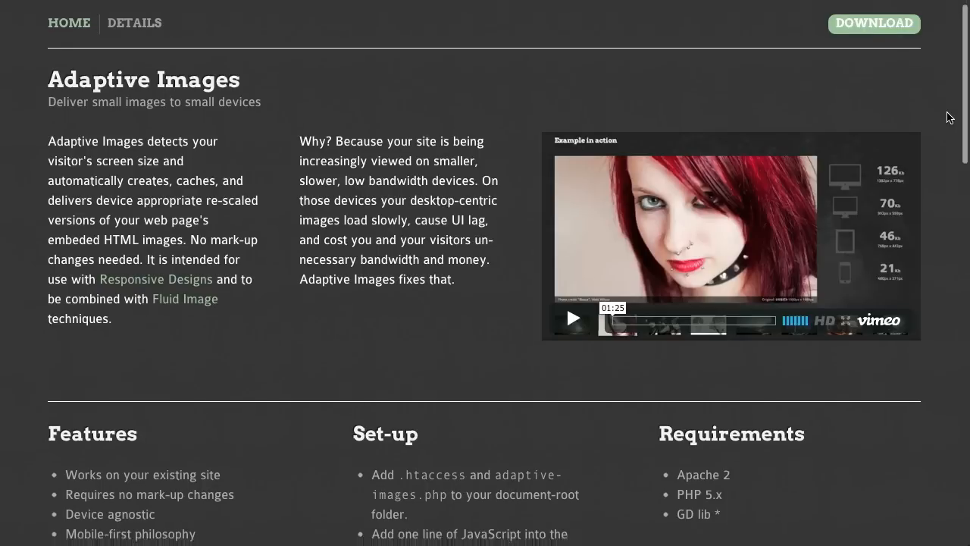
scroll(down, 3)
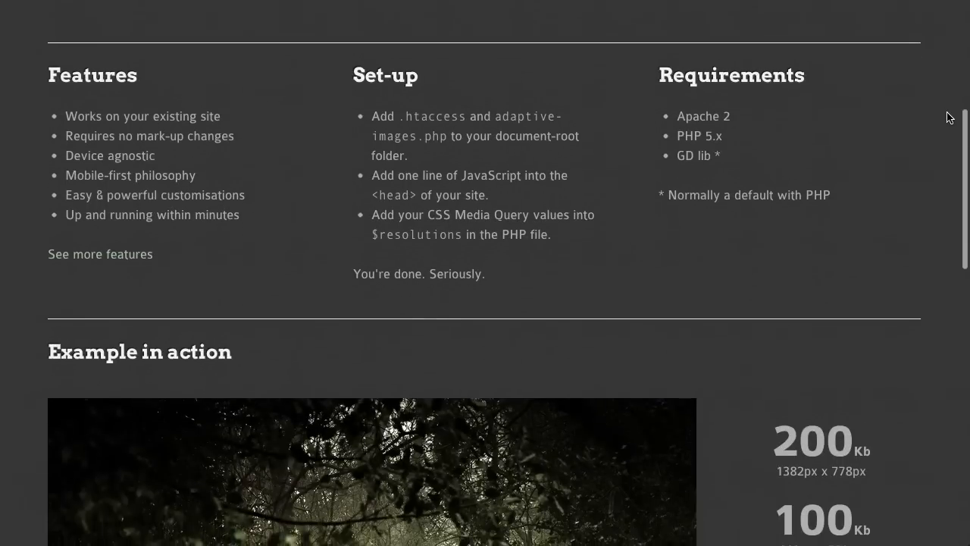
scroll(down, 3)
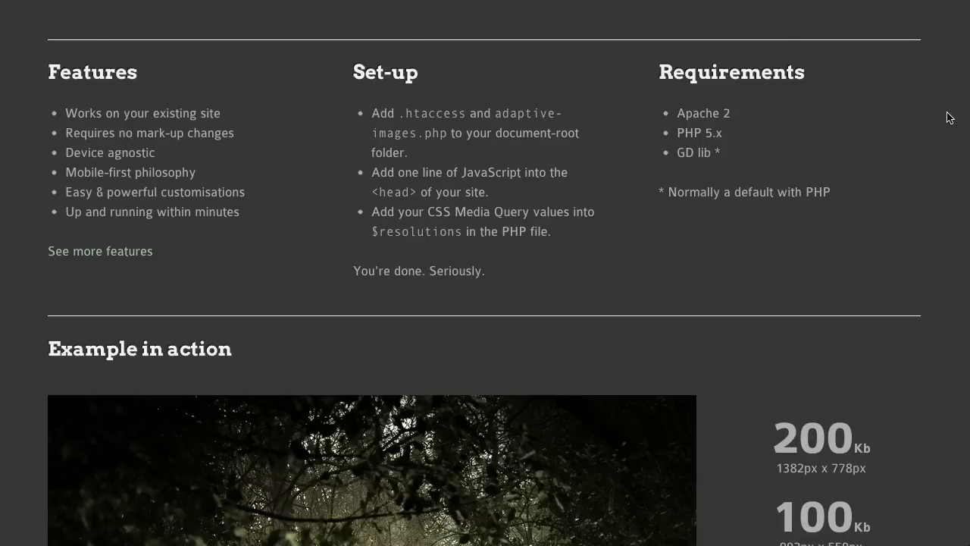
scroll(down, 3)
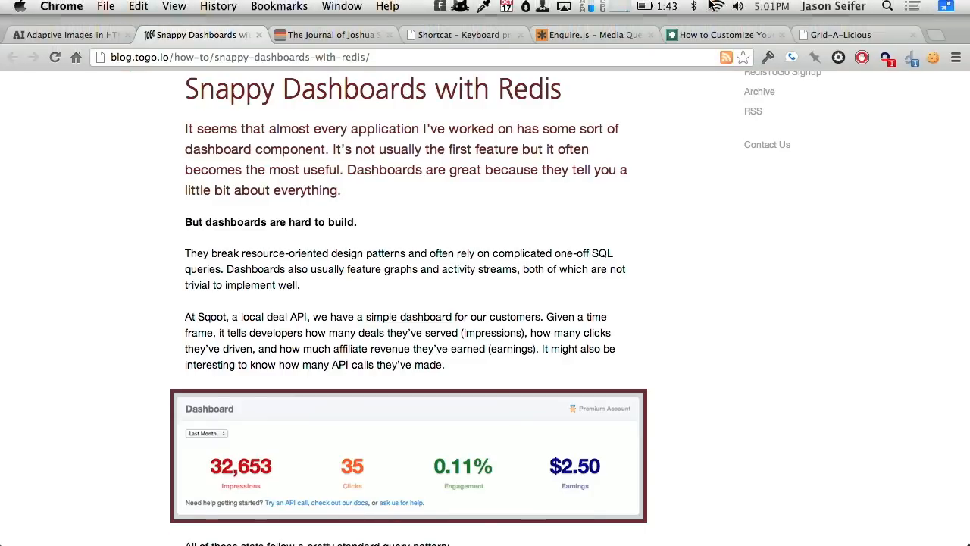
scroll(down, 3)
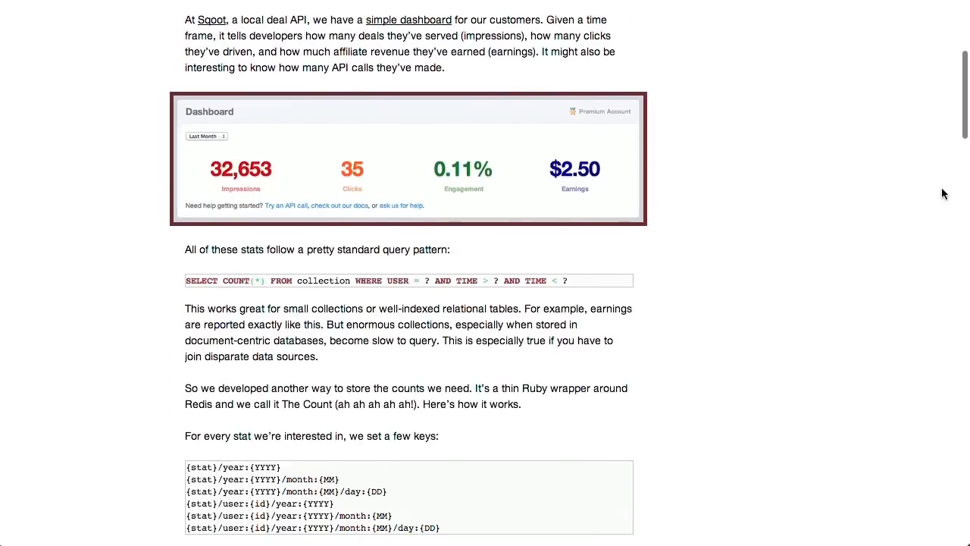
scroll(down, 3)
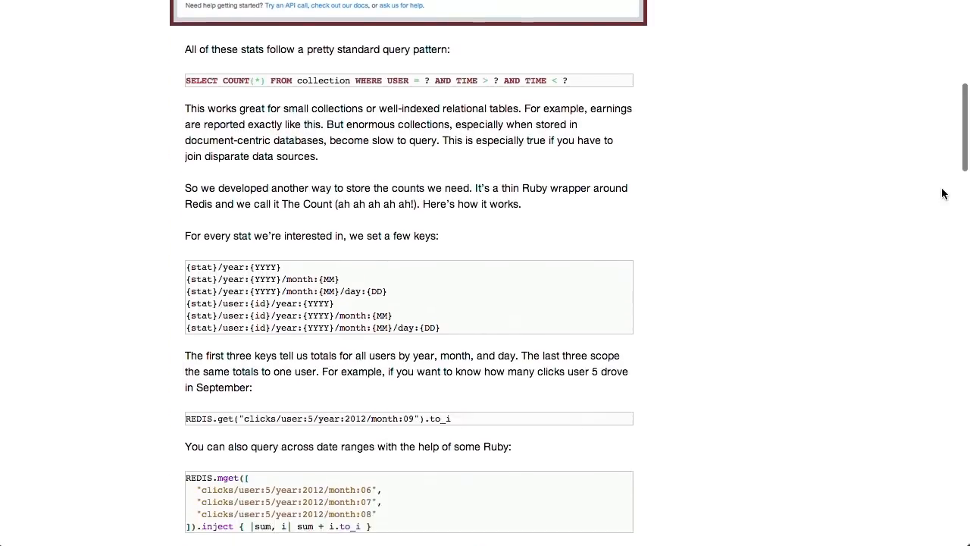
scroll(down, 3)
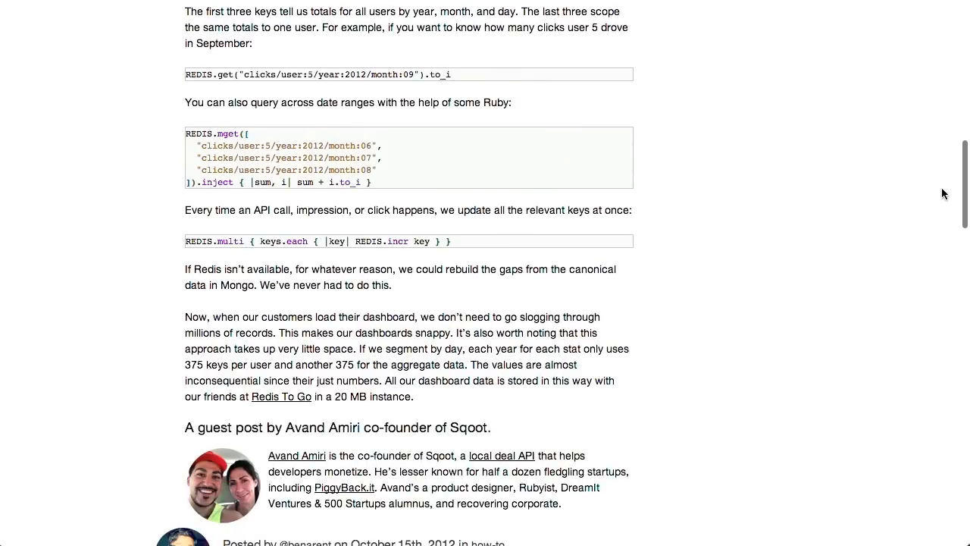
scroll(down, 3)
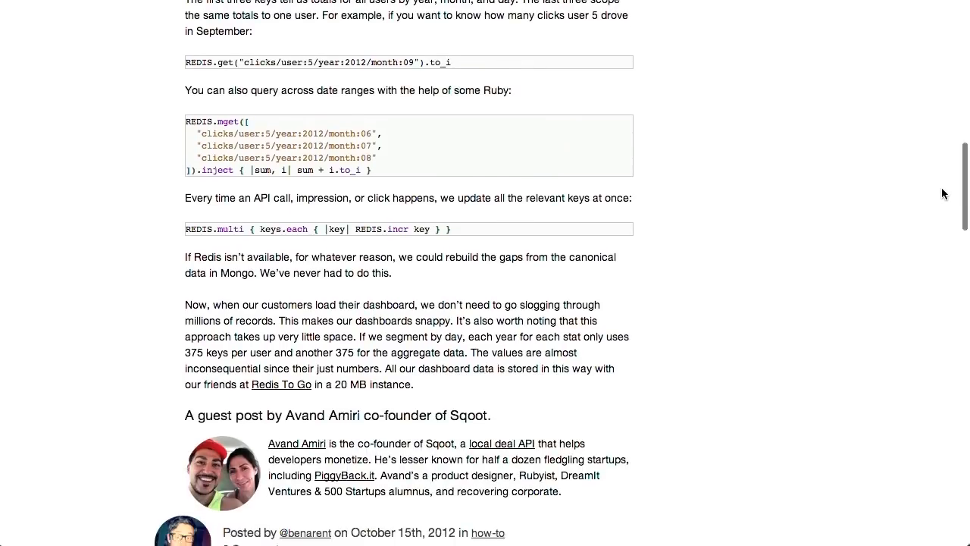
scroll(down, 3)
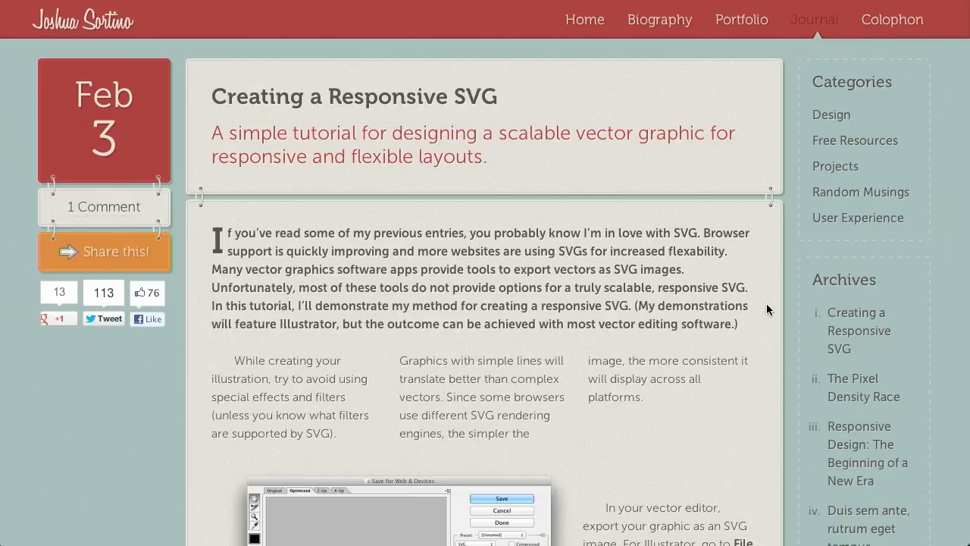
scroll(down, 3)
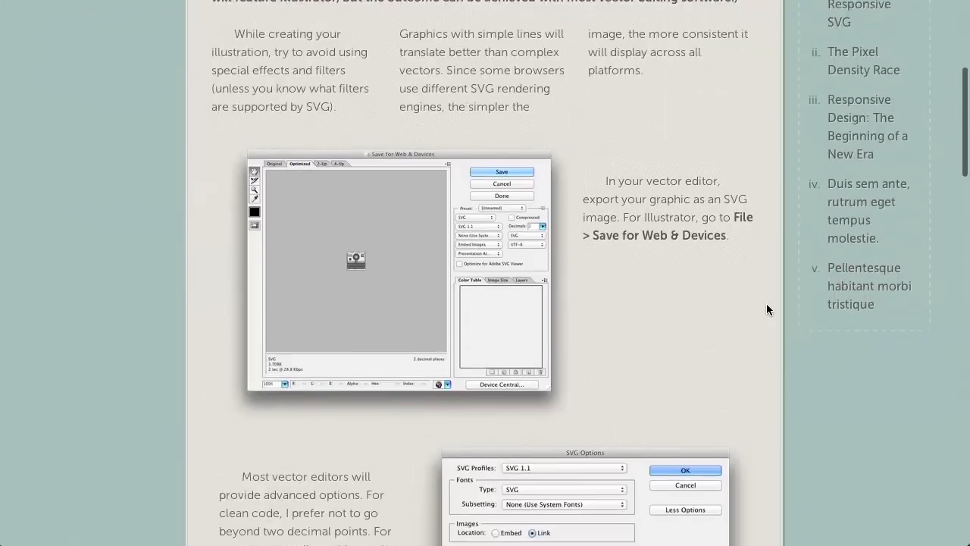
scroll(down, 3)
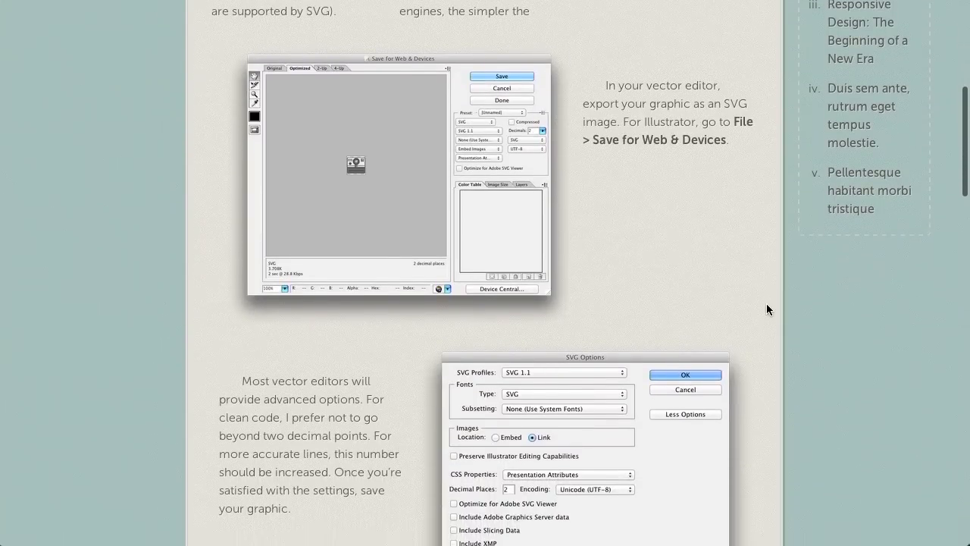
scroll(down, 3)
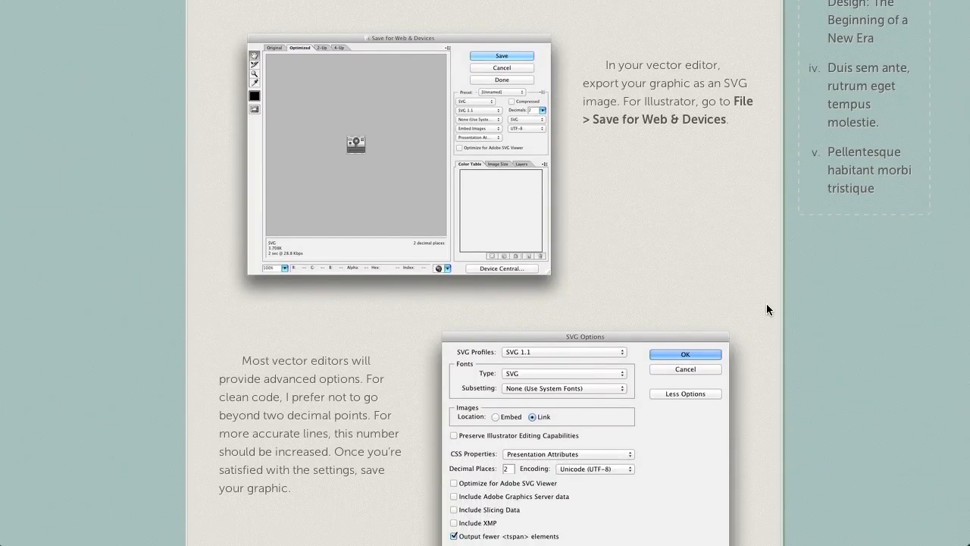
scroll(down, 3)
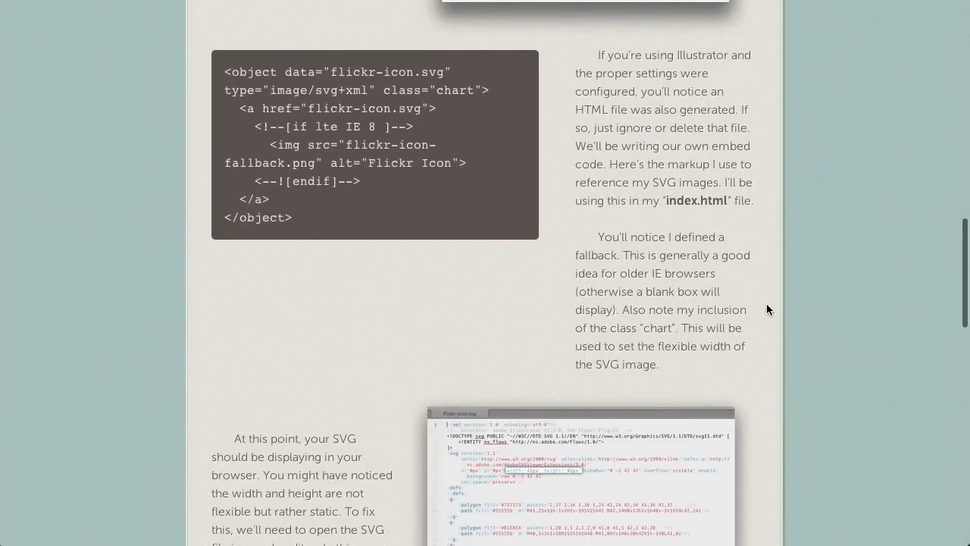
scroll(down, 3)
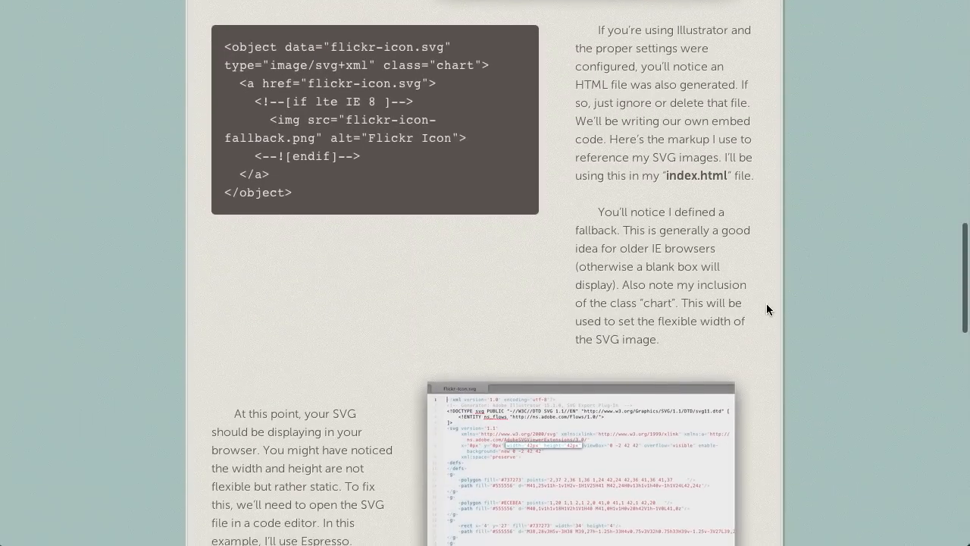
scroll(down, 3)
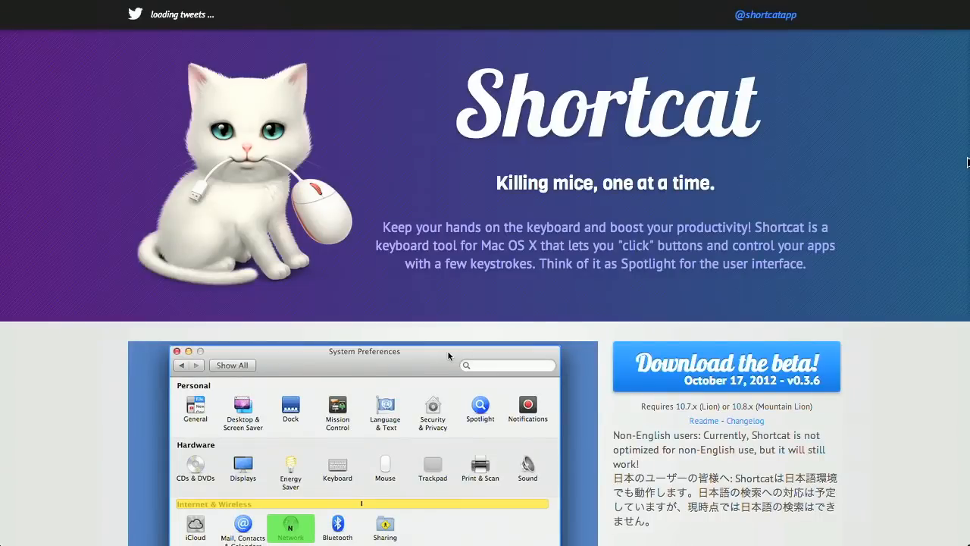
scroll(down, 3)
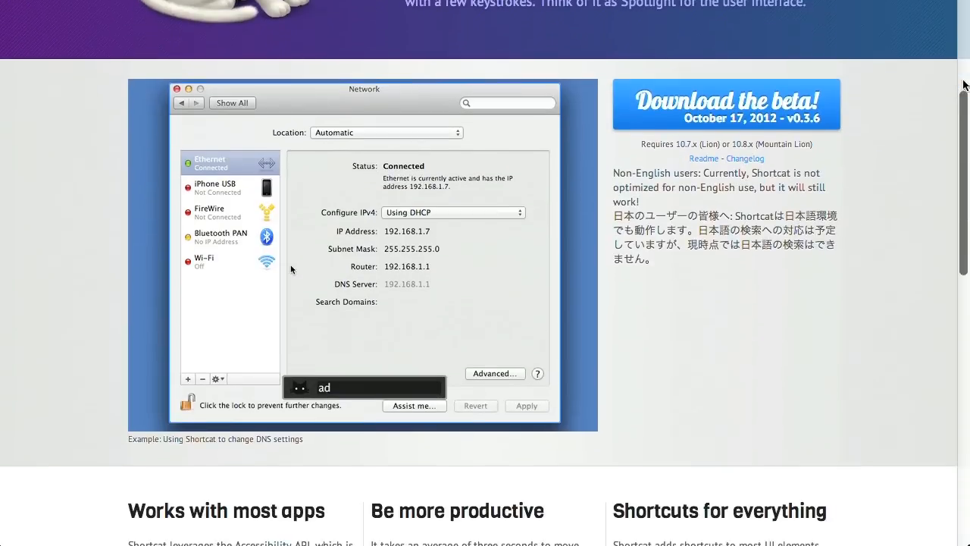
scroll(down, 3)
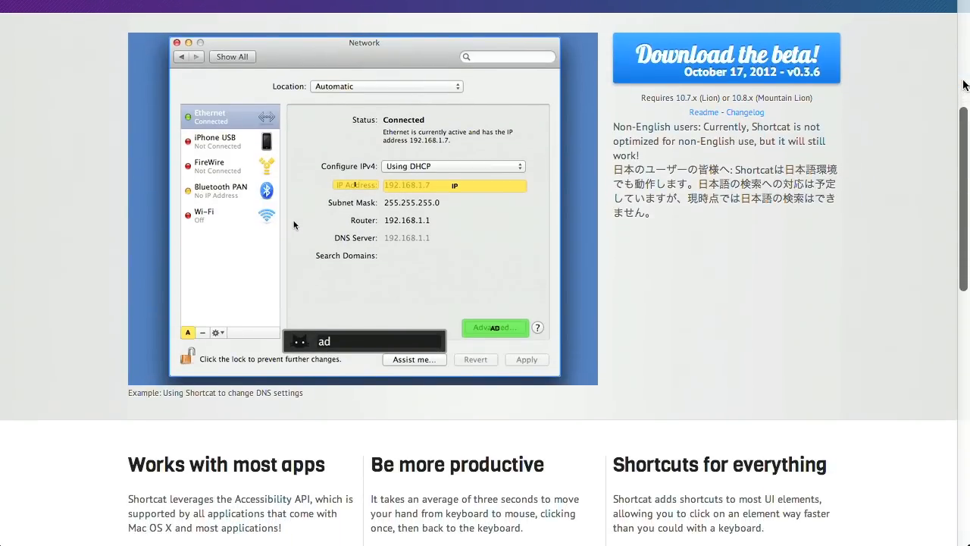
Step: Enter 8.8.8.8 into the page's input field, submit it, and move on to the Shortcat page
click(494, 328)
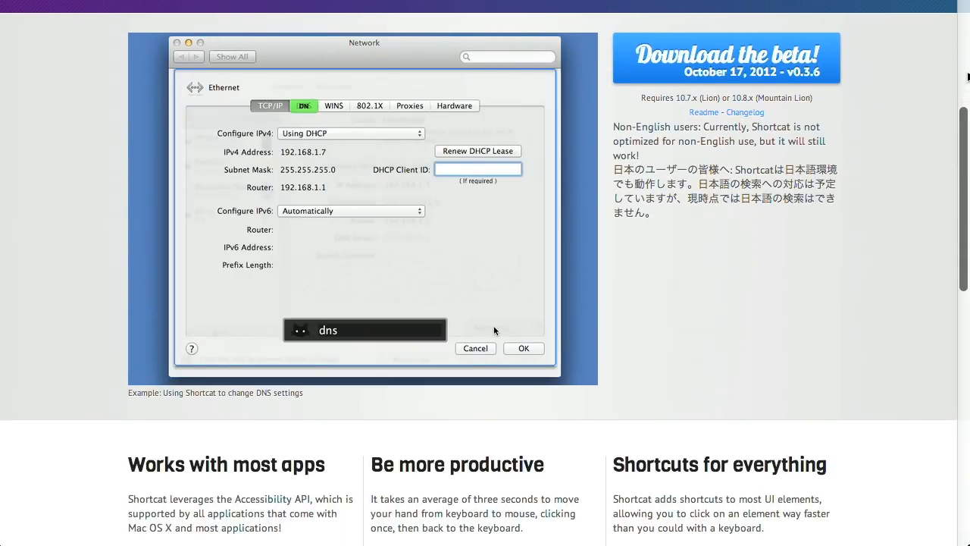
scroll(down, 3)
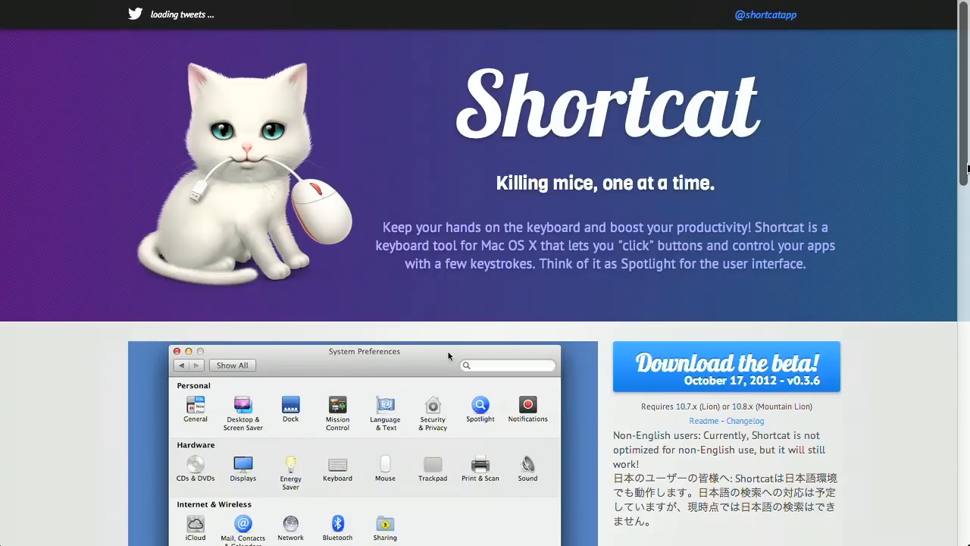
scroll(down, 3)
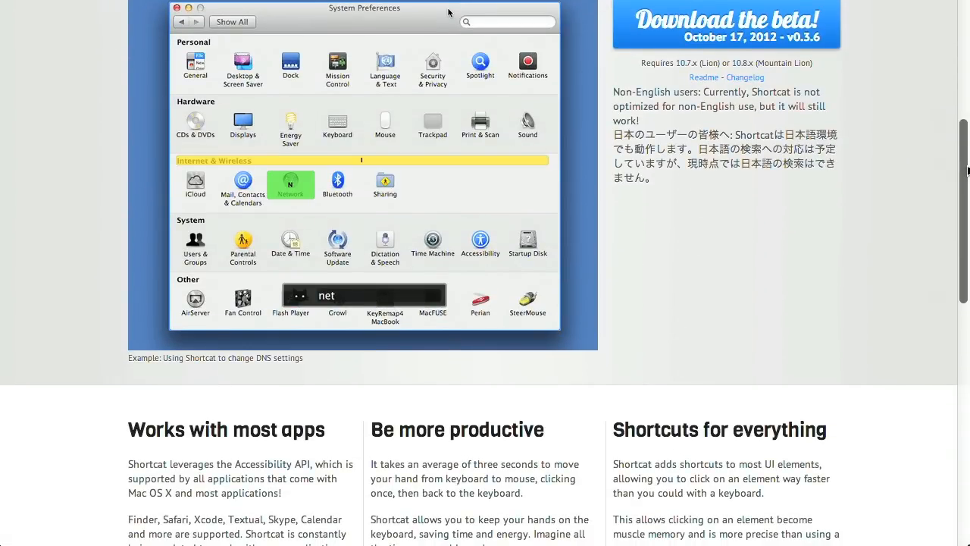
click(291, 180)
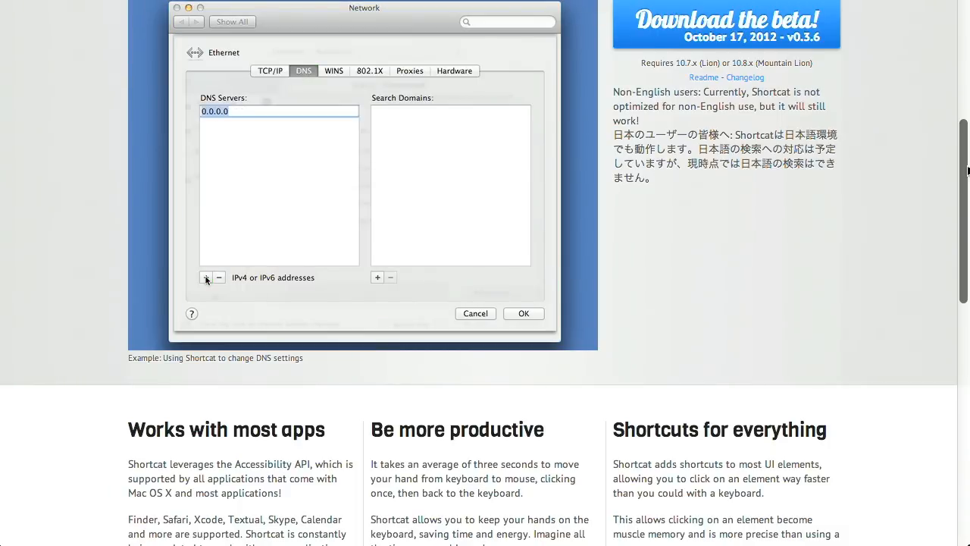
text(8.8.8.8)
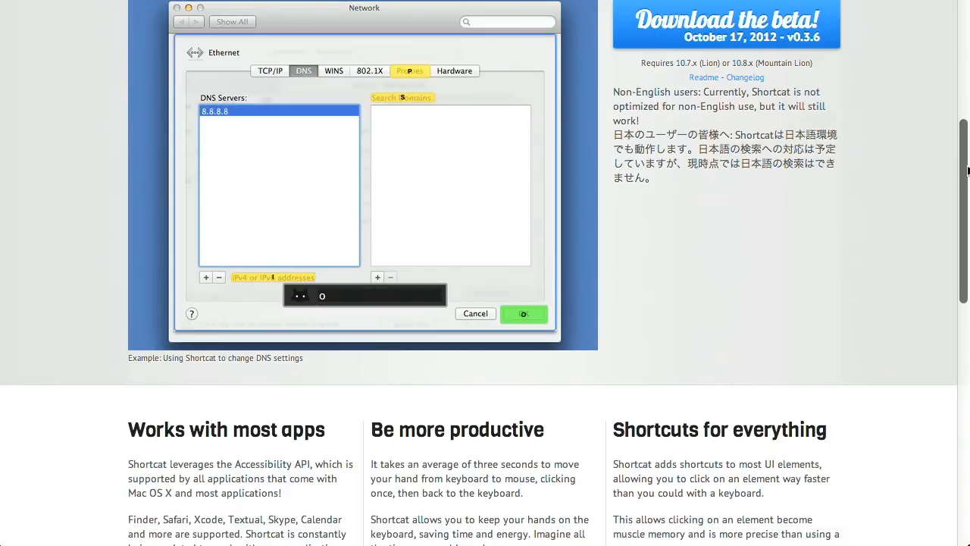
click(523, 312)
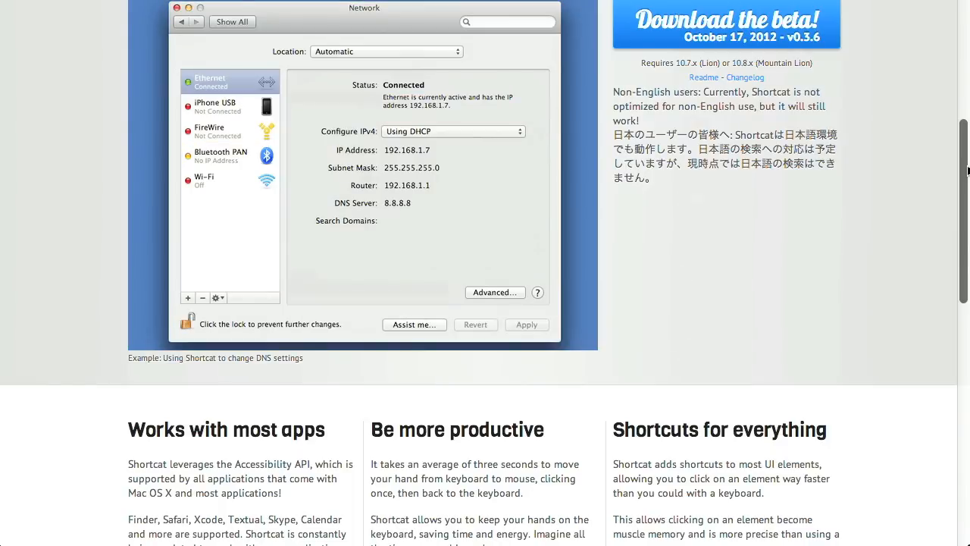
click(232, 21)
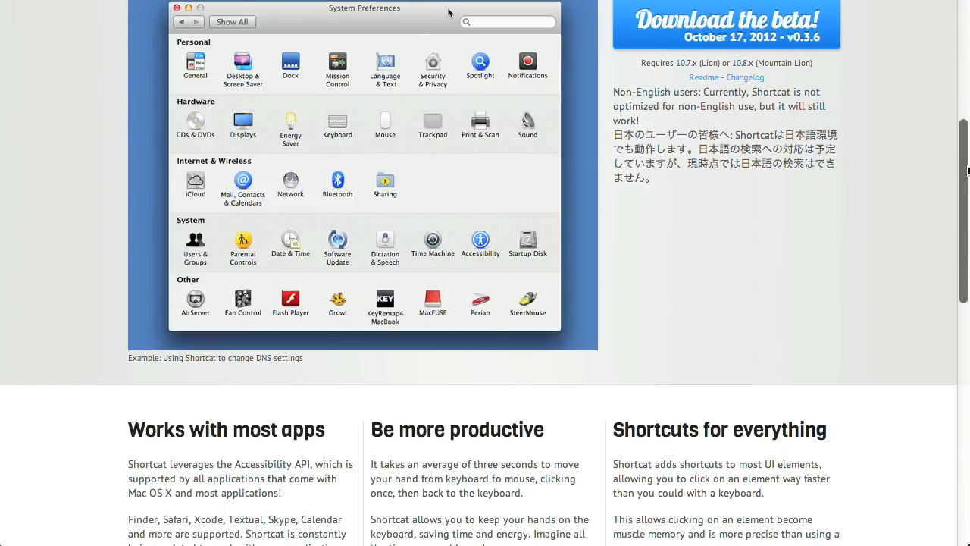
scroll(up, 3)
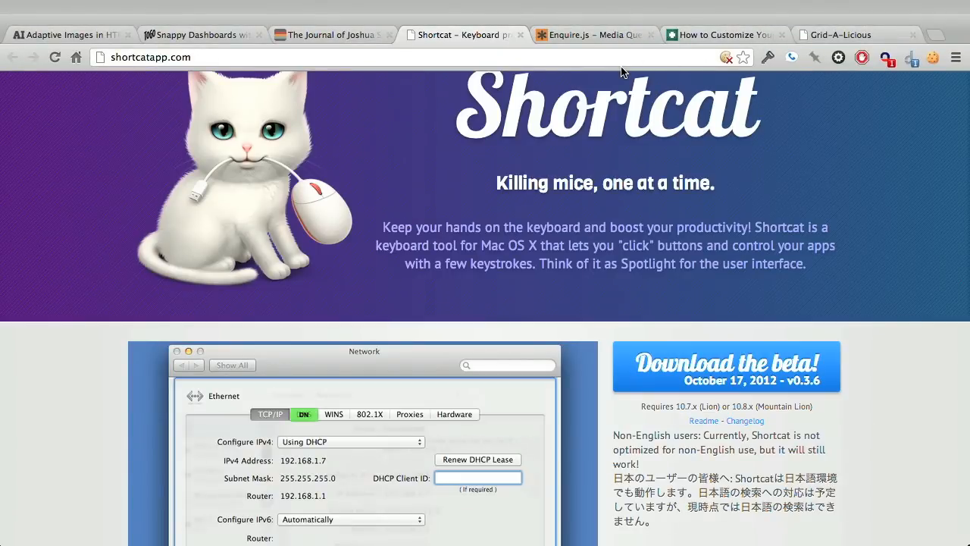
Step: Use Shortcat with "chr" to activate Chrome's wrench button and show the browser's main menu
click(303, 413)
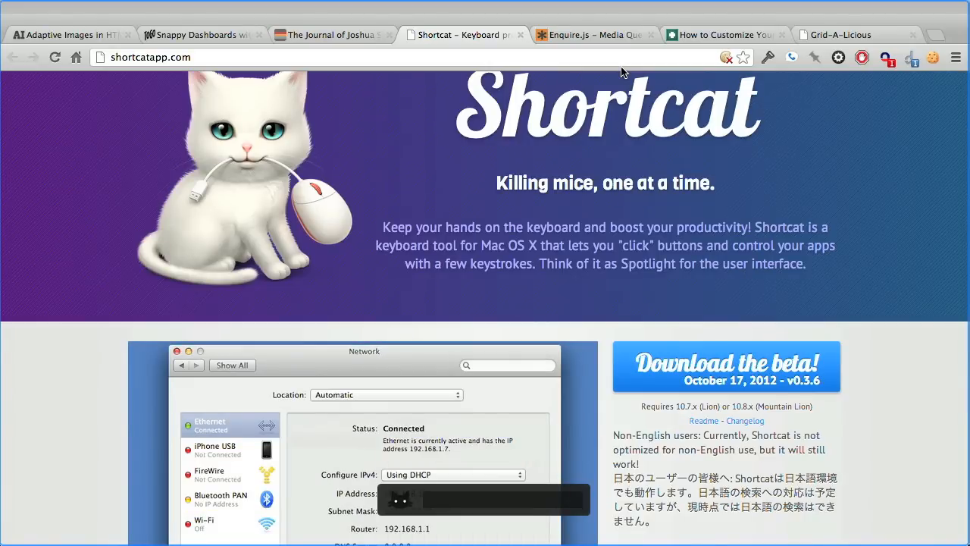
text(chr)
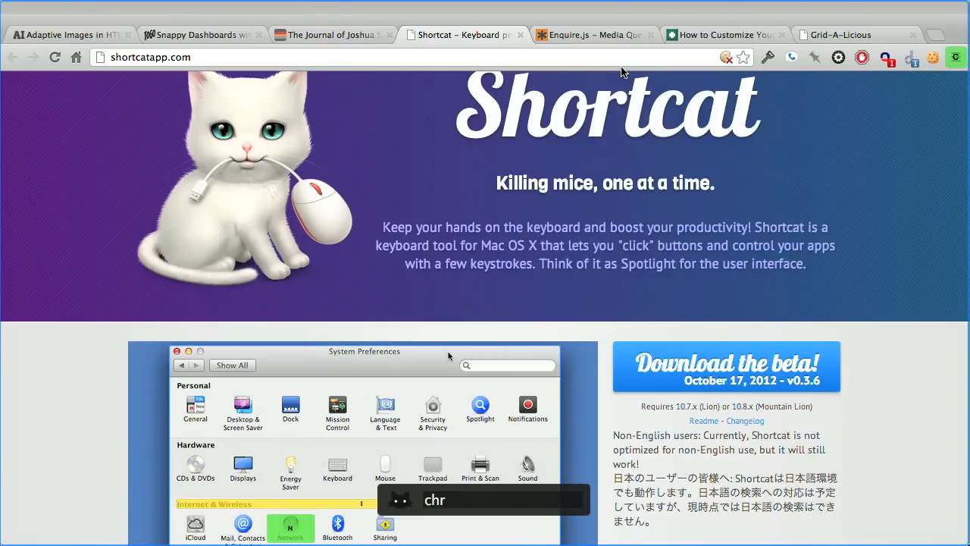
click(955, 58)
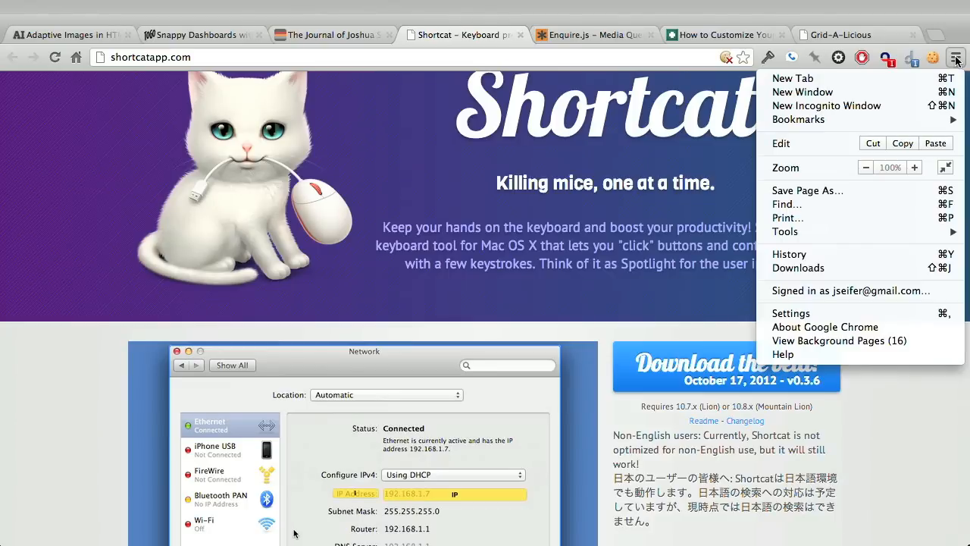
click(954, 58)
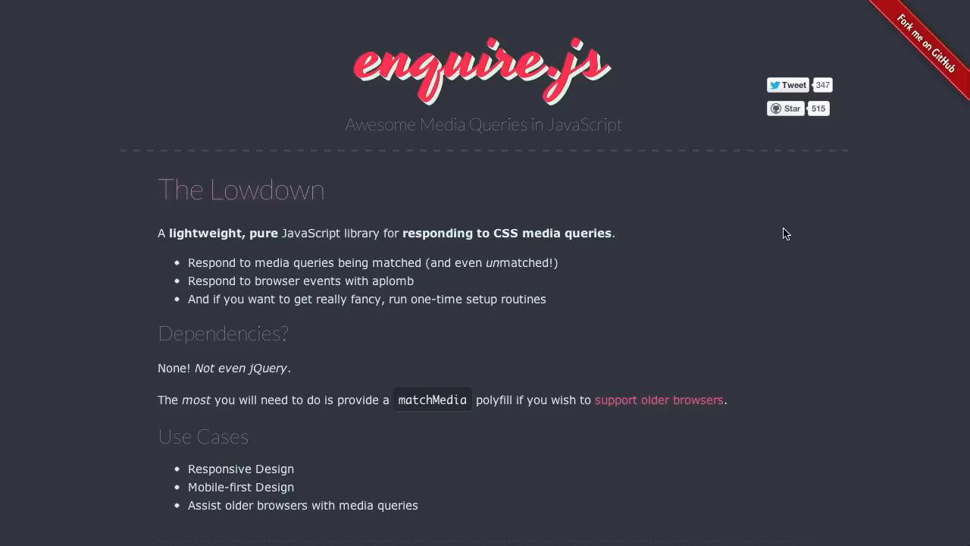
mouse_move(858, 281)
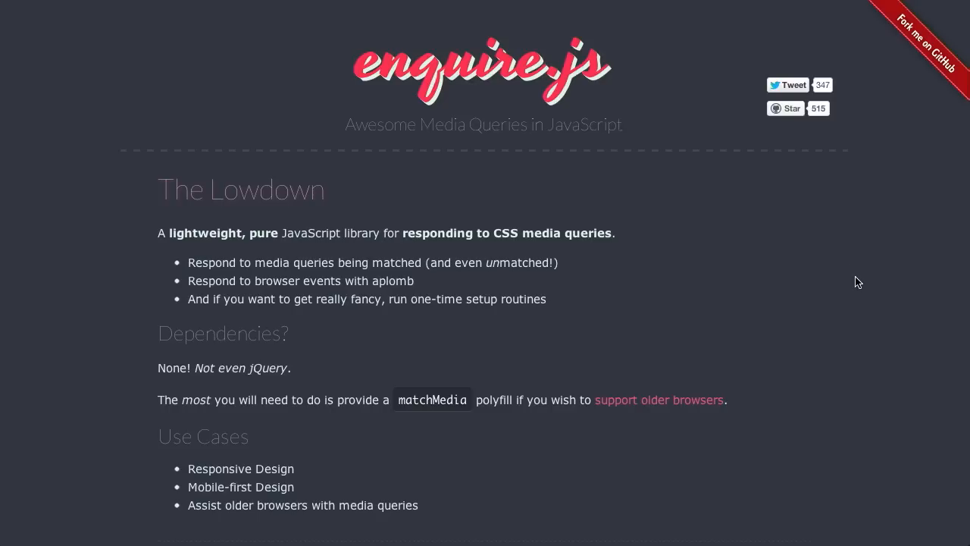
mouse_move(813, 361)
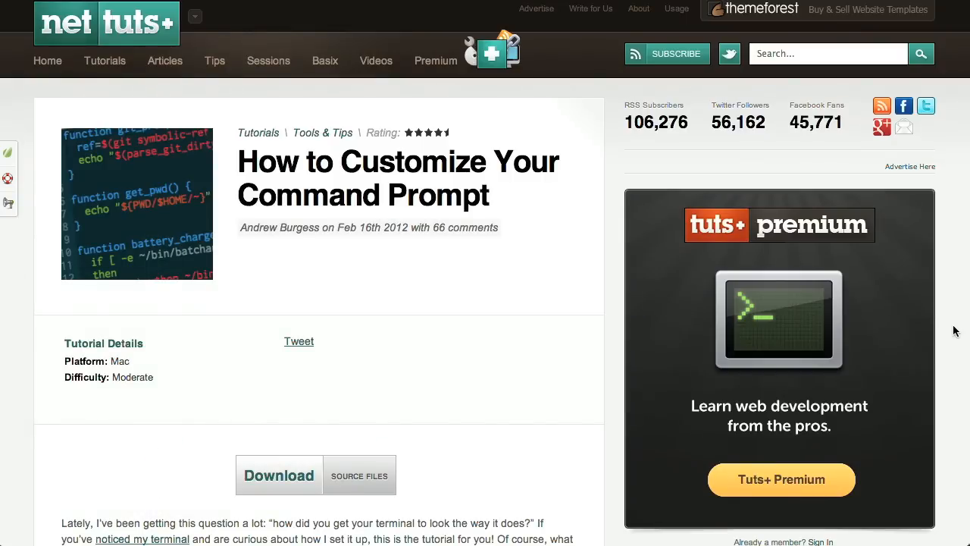
Step: Scroll the Nettuts+ shell article past the environment setup to the 'Creating the Files' heading
scroll(down, 3)
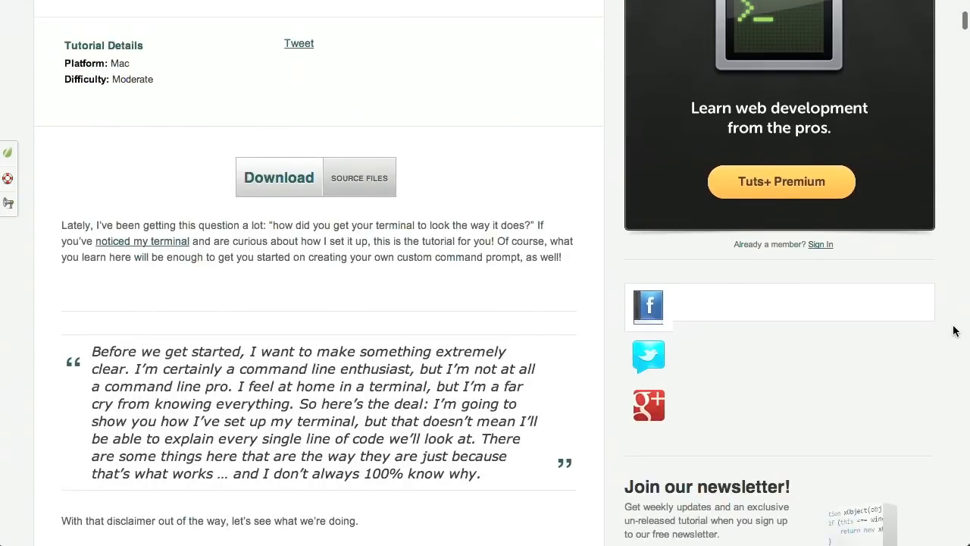
scroll(down, 3)
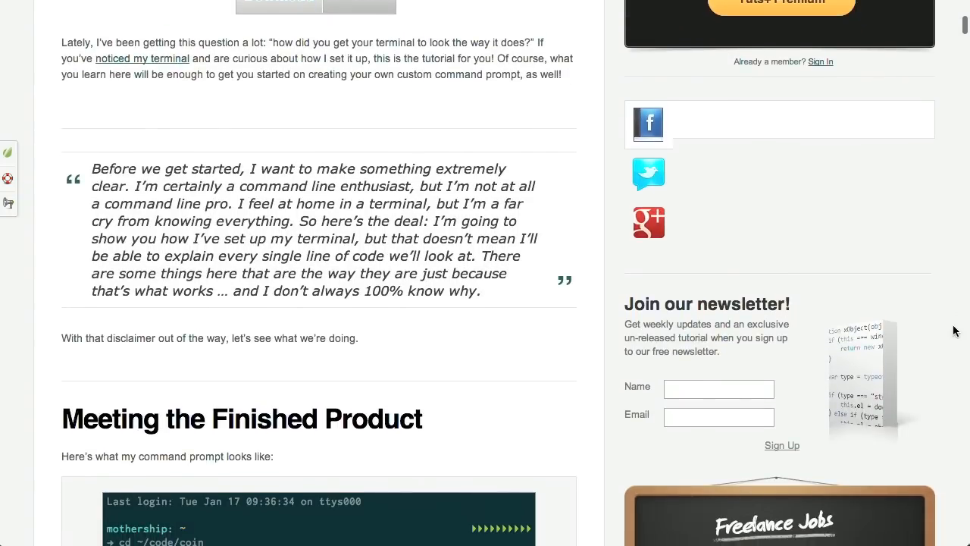
scroll(down, 3)
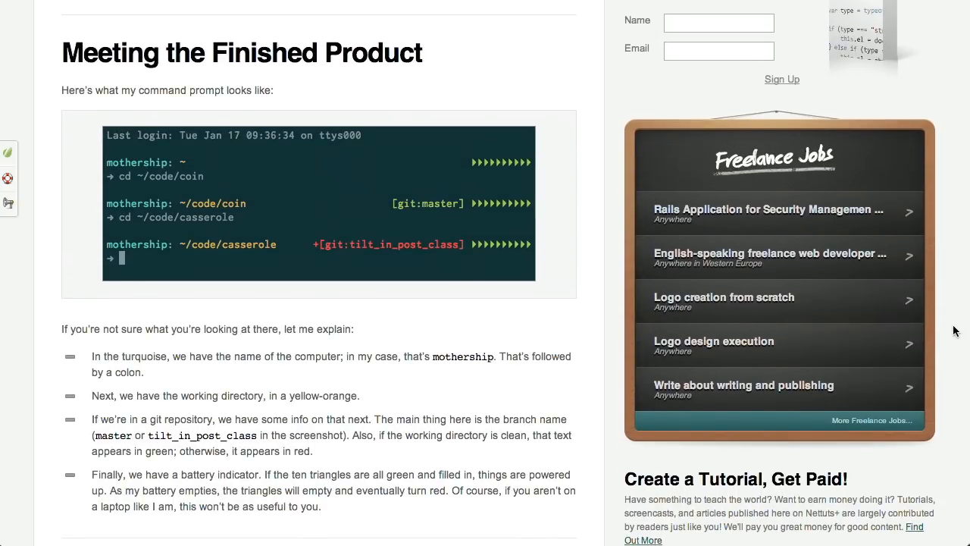
mouse_move(430, 231)
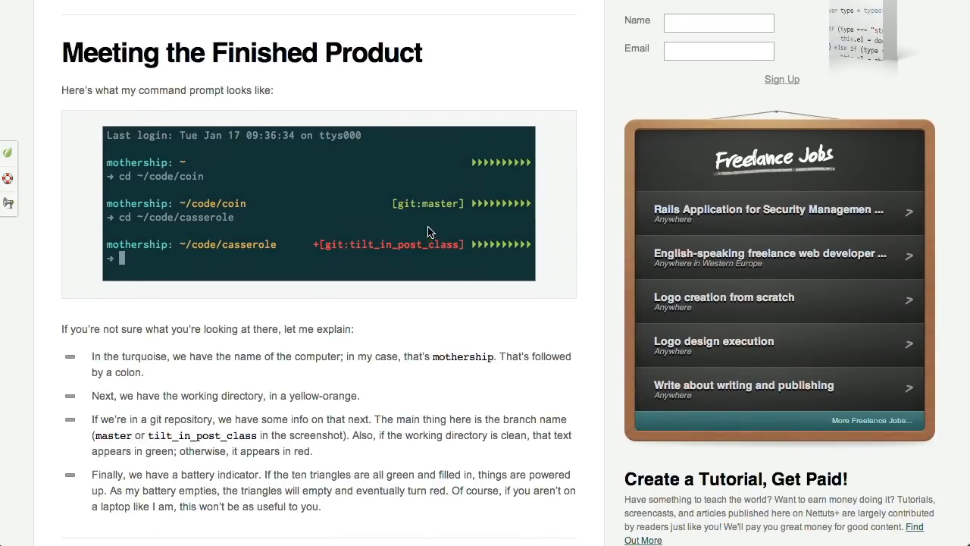
mouse_move(252, 206)
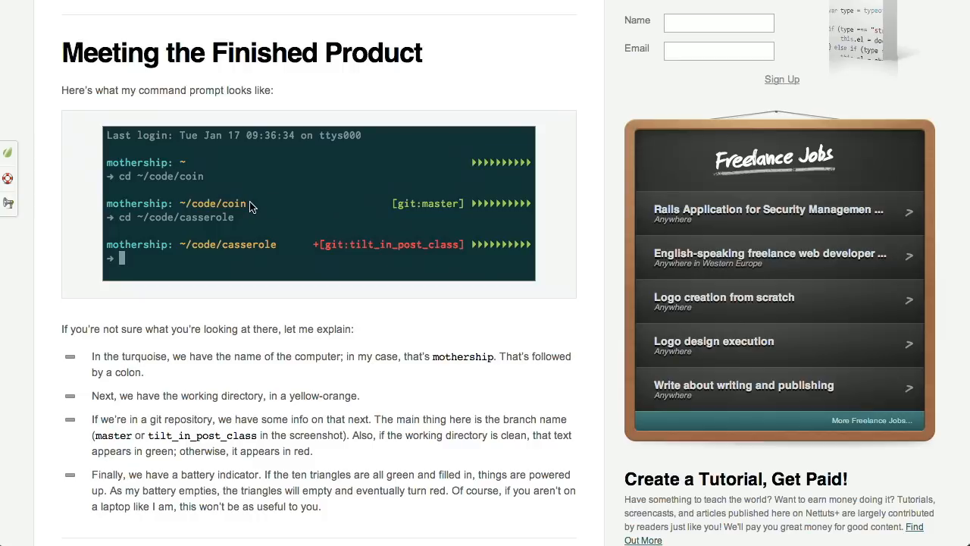
mouse_move(173, 212)
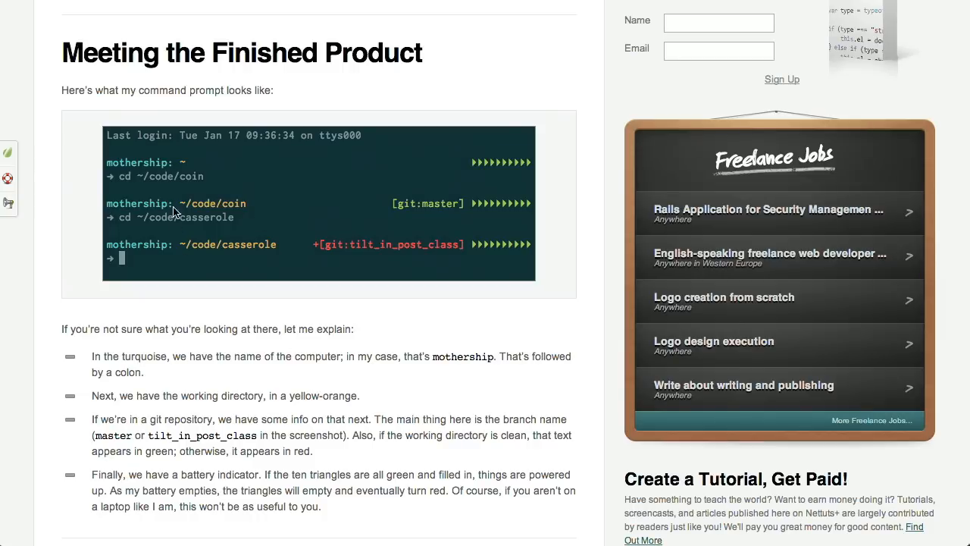
mouse_move(160, 154)
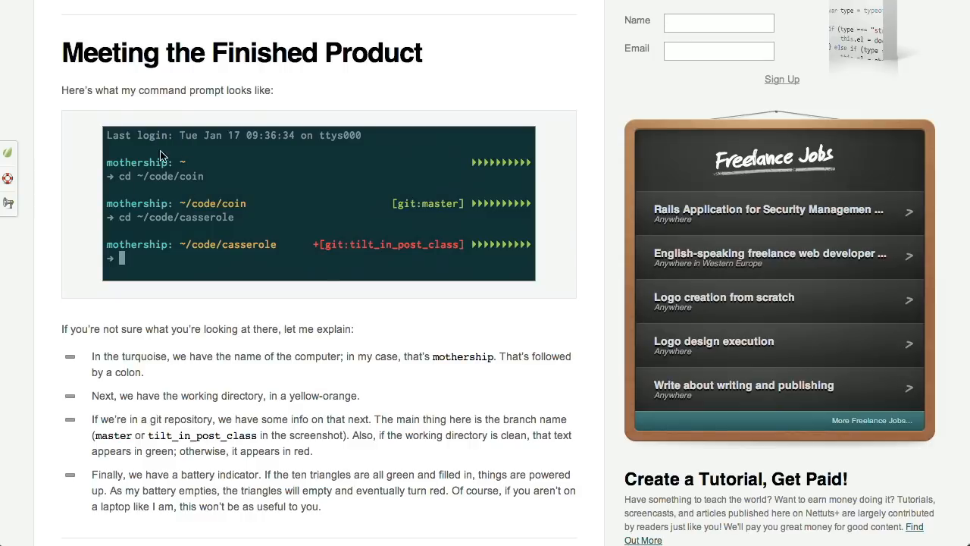
mouse_move(120, 206)
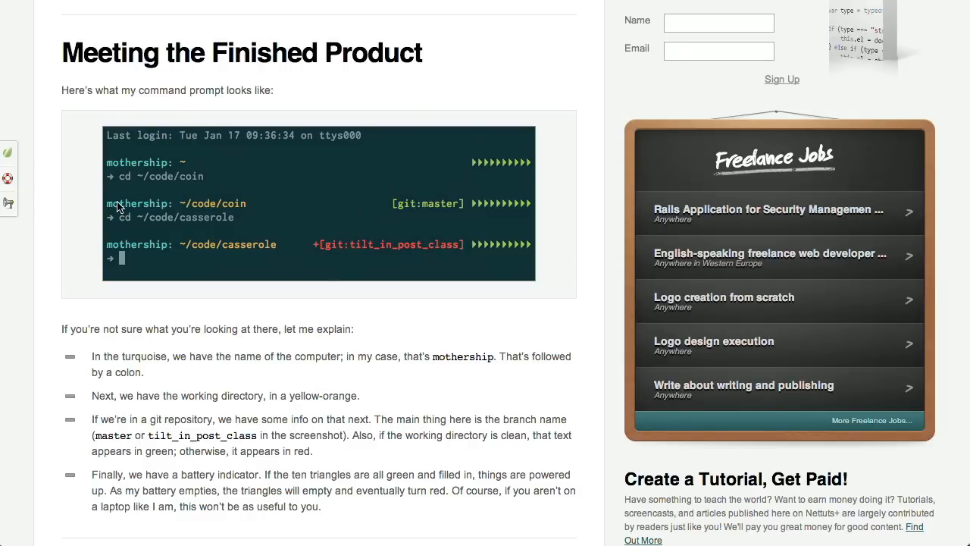
scroll(down, 3)
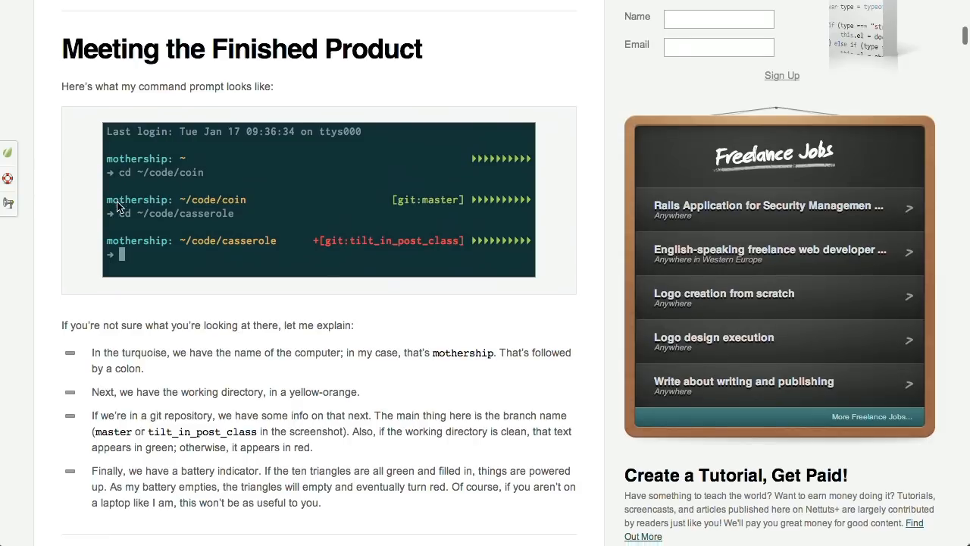
scroll(down, 3)
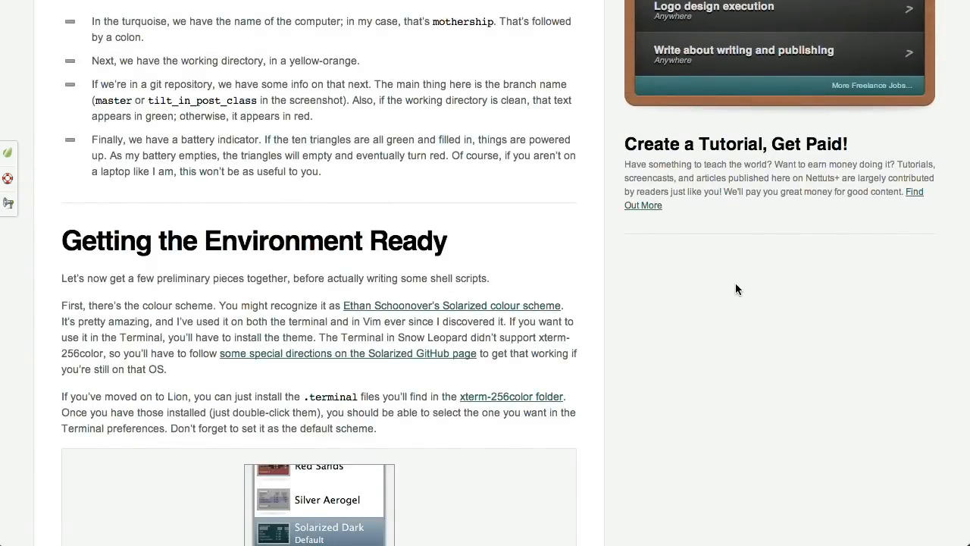
scroll(down, 3)
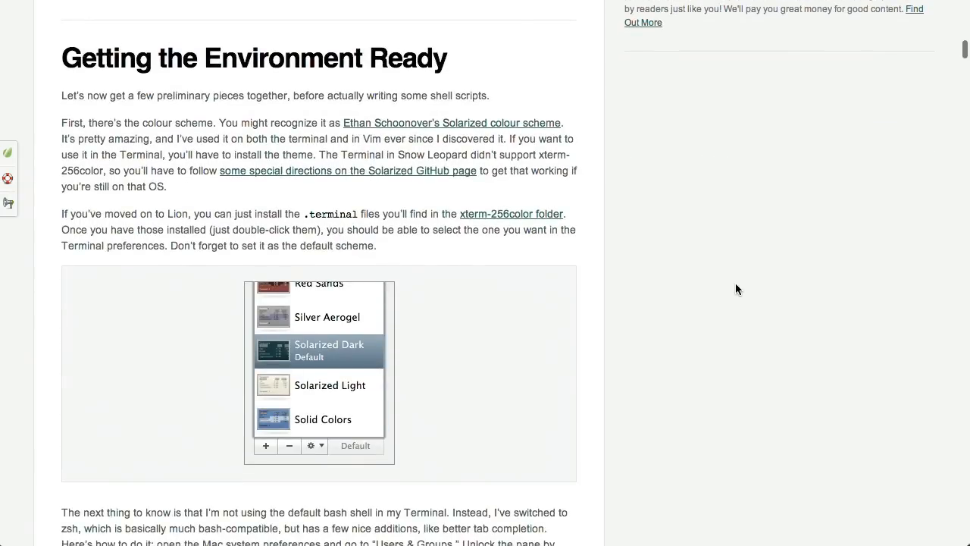
scroll(down, 3)
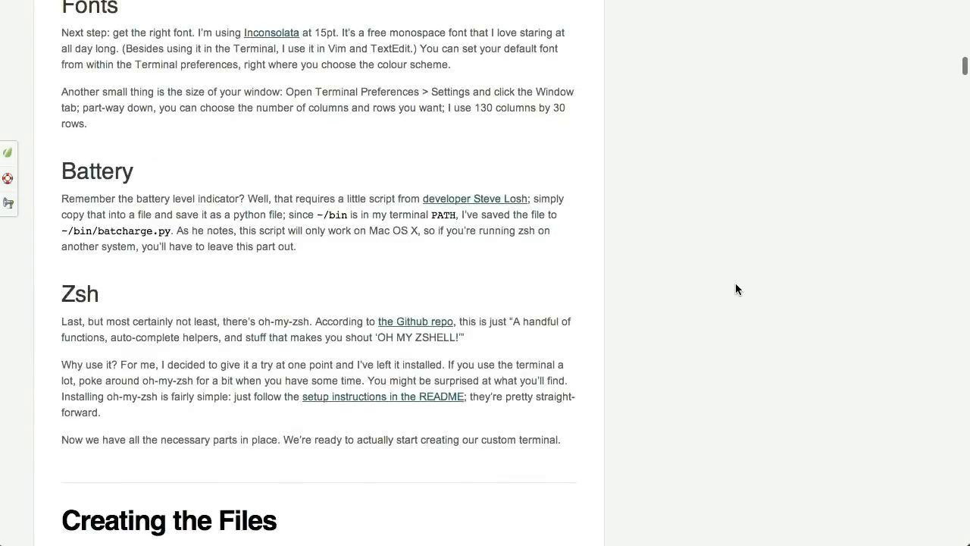
scroll(down, 3)
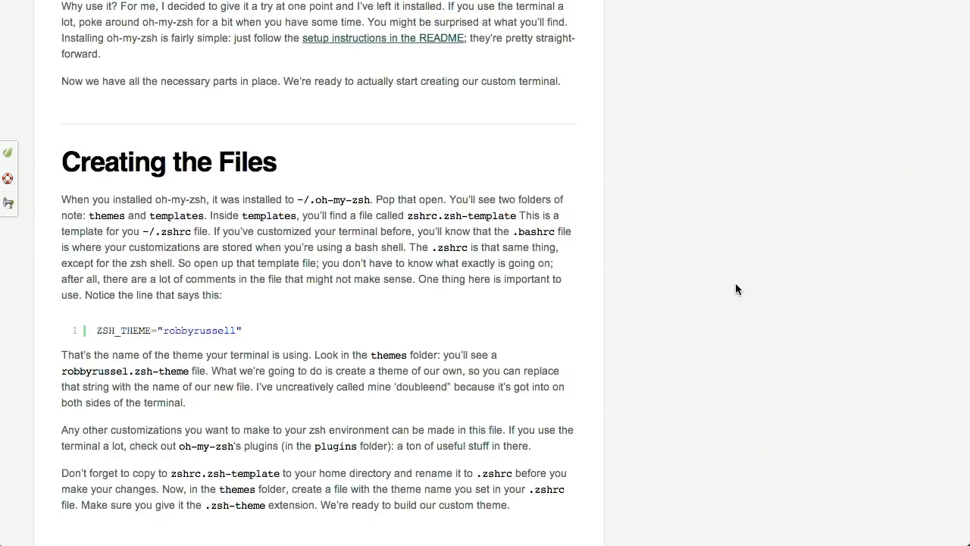
scroll(down, 3)
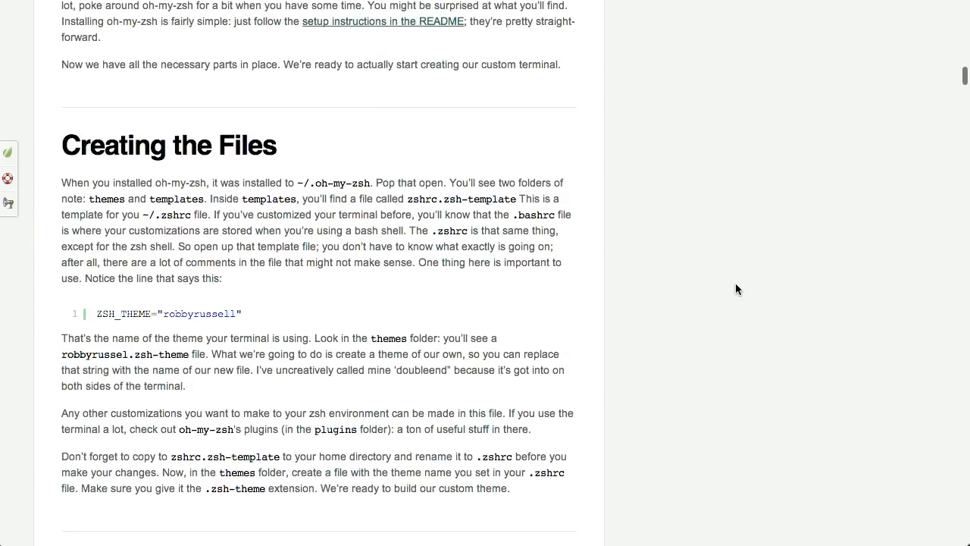
scroll(down, 3)
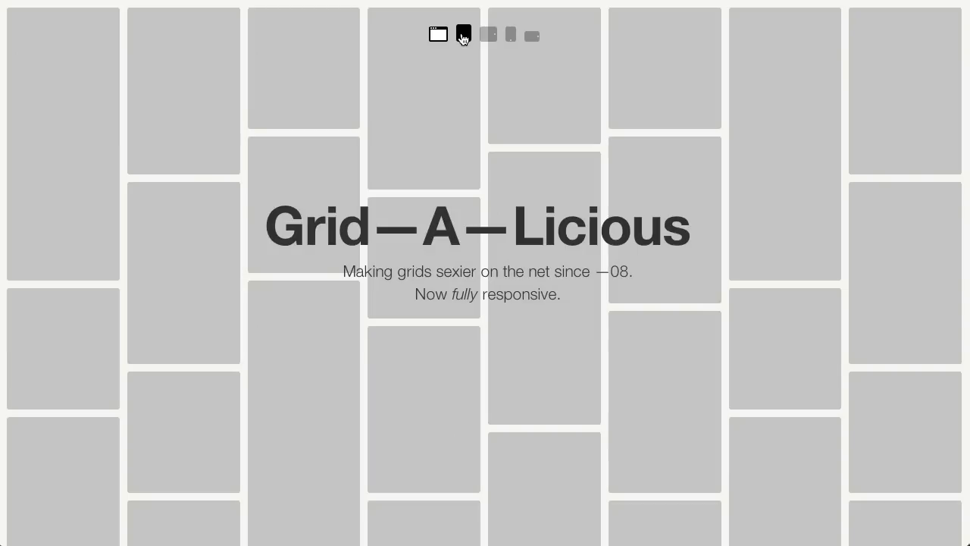
Step: Preview the Grid-A-Licious demo grid at tablet width so it reflows into fewer columns
click(488, 34)
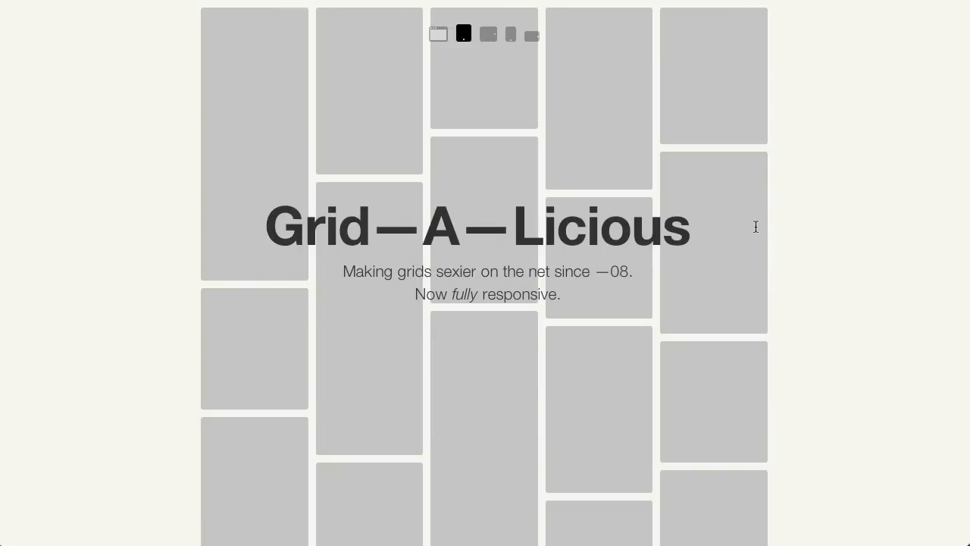
Step: Scroll past the plugin options to the example grids with custom widths and gutters
scroll(down, 3)
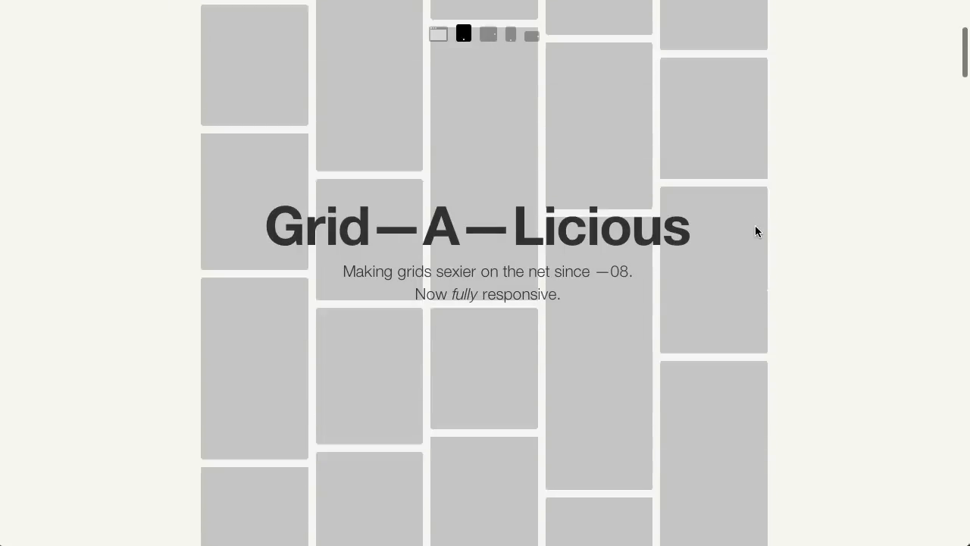
scroll(down, 3)
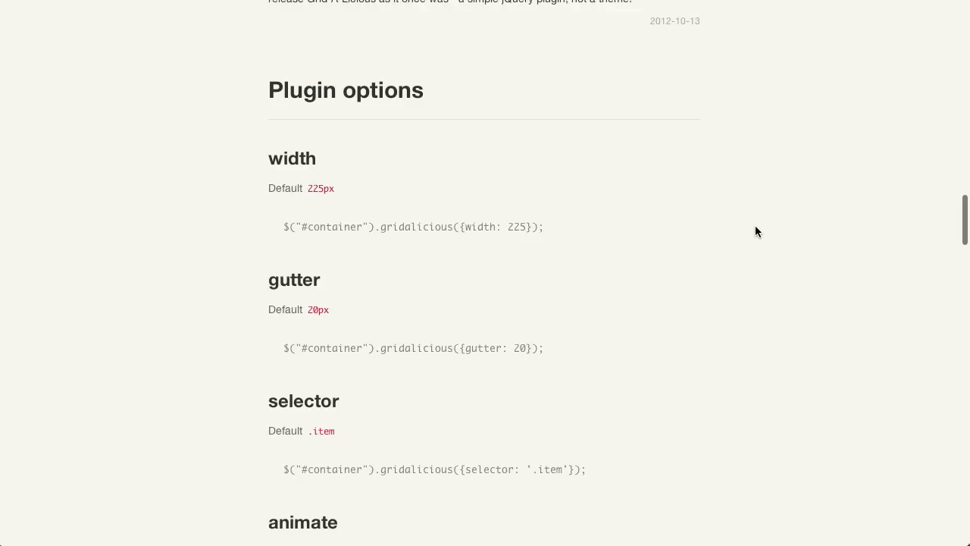
scroll(down, 3)
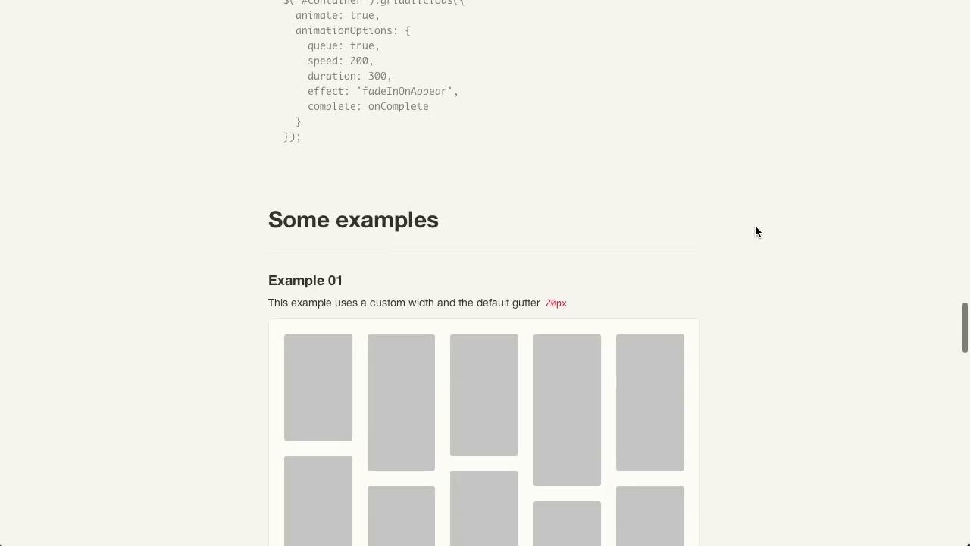
scroll(down, 3)
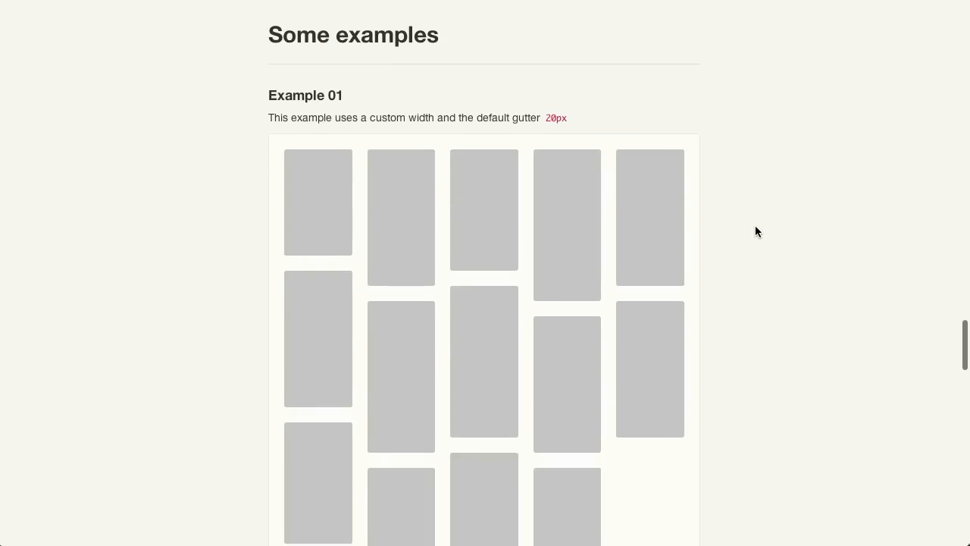
scroll(down, 3)
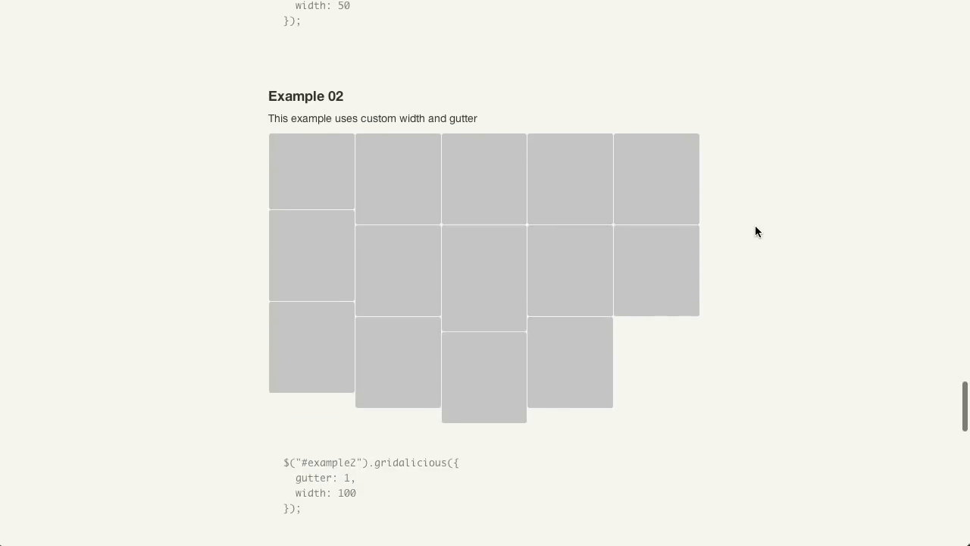
scroll(down, 3)
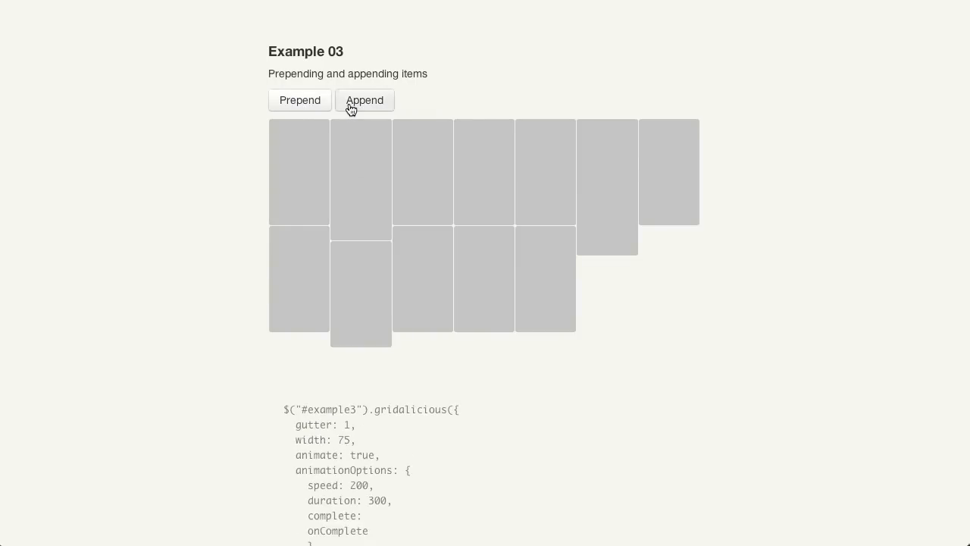
Step: Append boxes twice and prepend boxes to Example 03's grid, then view its Prepend/Append code
click(364, 100)
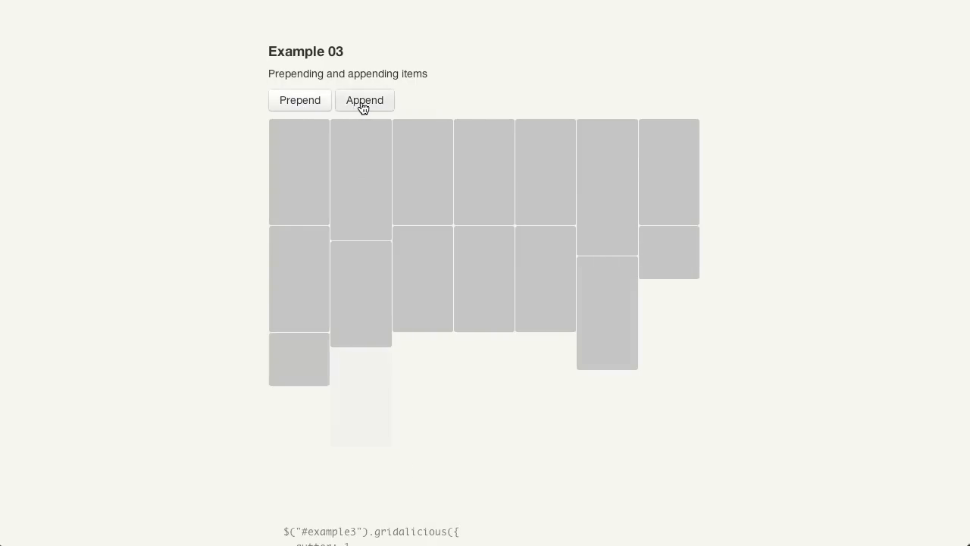
click(300, 100)
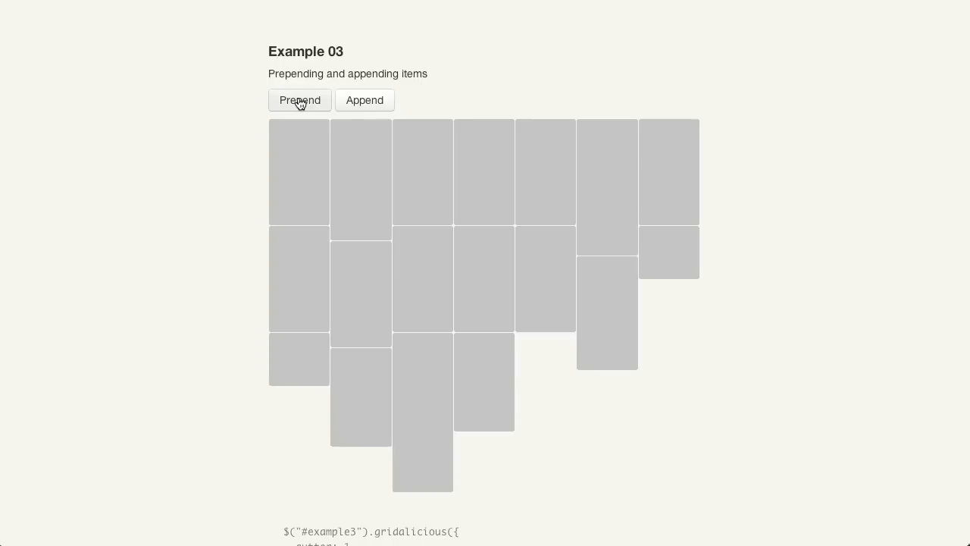
click(300, 100)
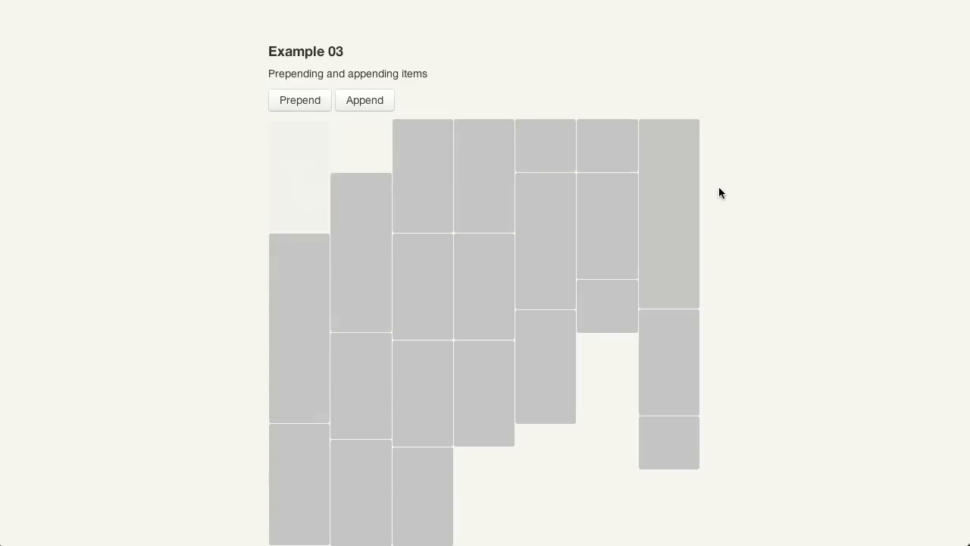
click(300, 100)
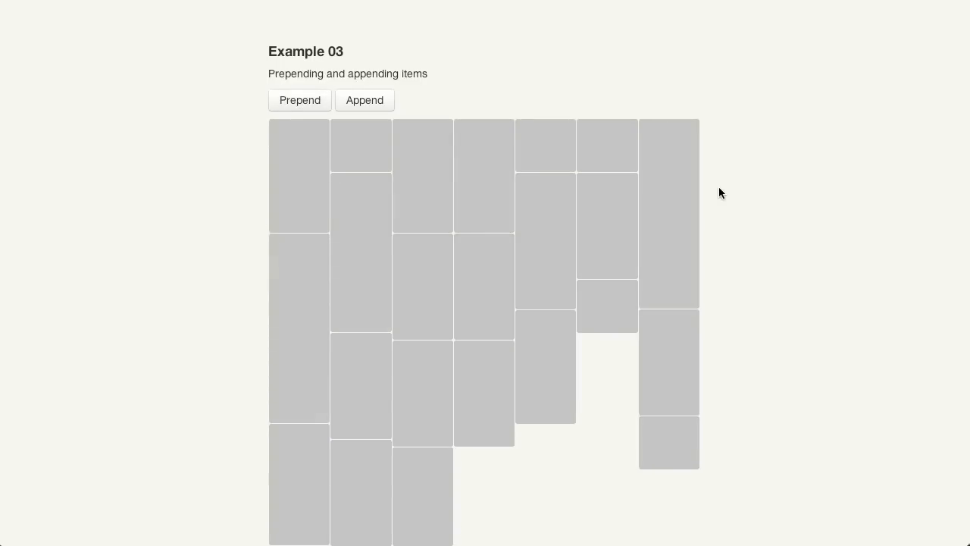
scroll(down, 3)
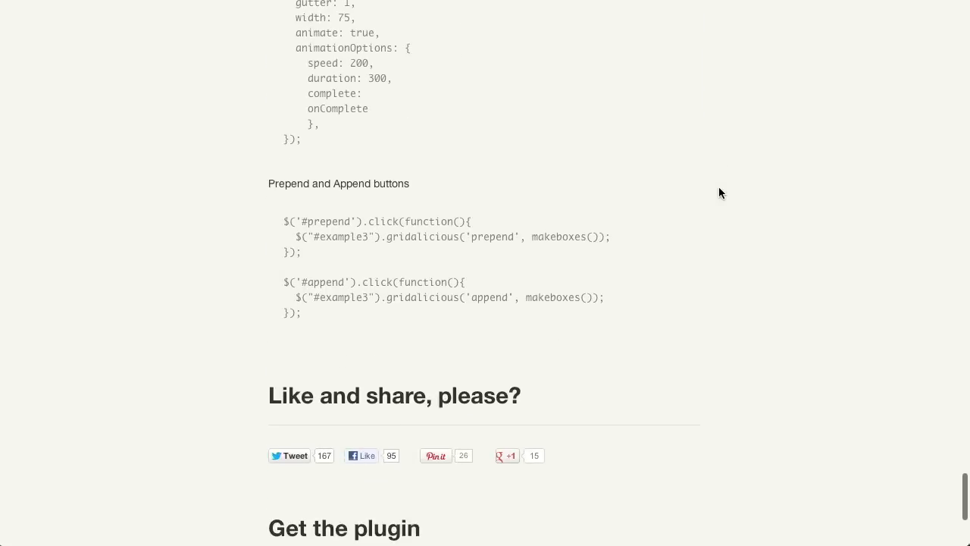
scroll(up, 3)
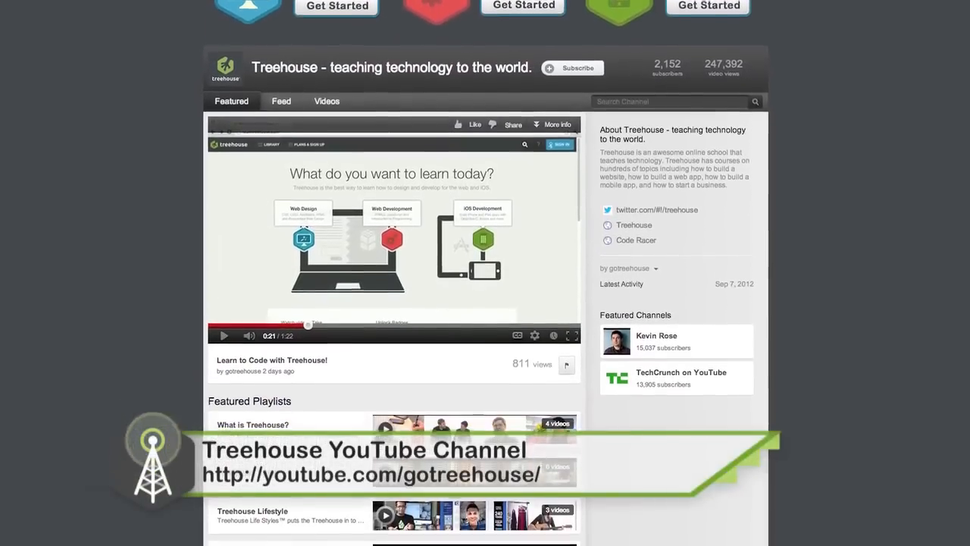
Step: Scroll the Treehouse channel down to its Featured Playlists, including 'Treehouse Show'
scroll(down, 3)
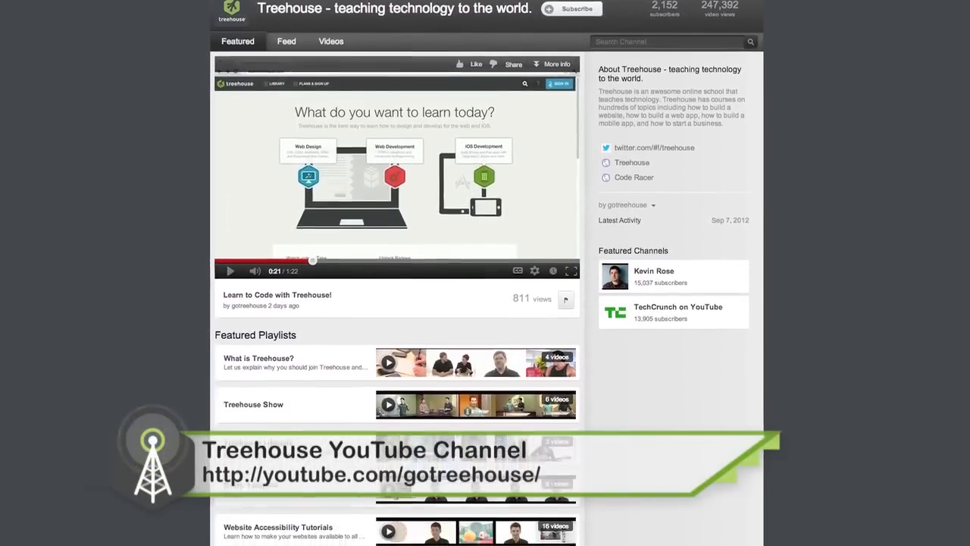